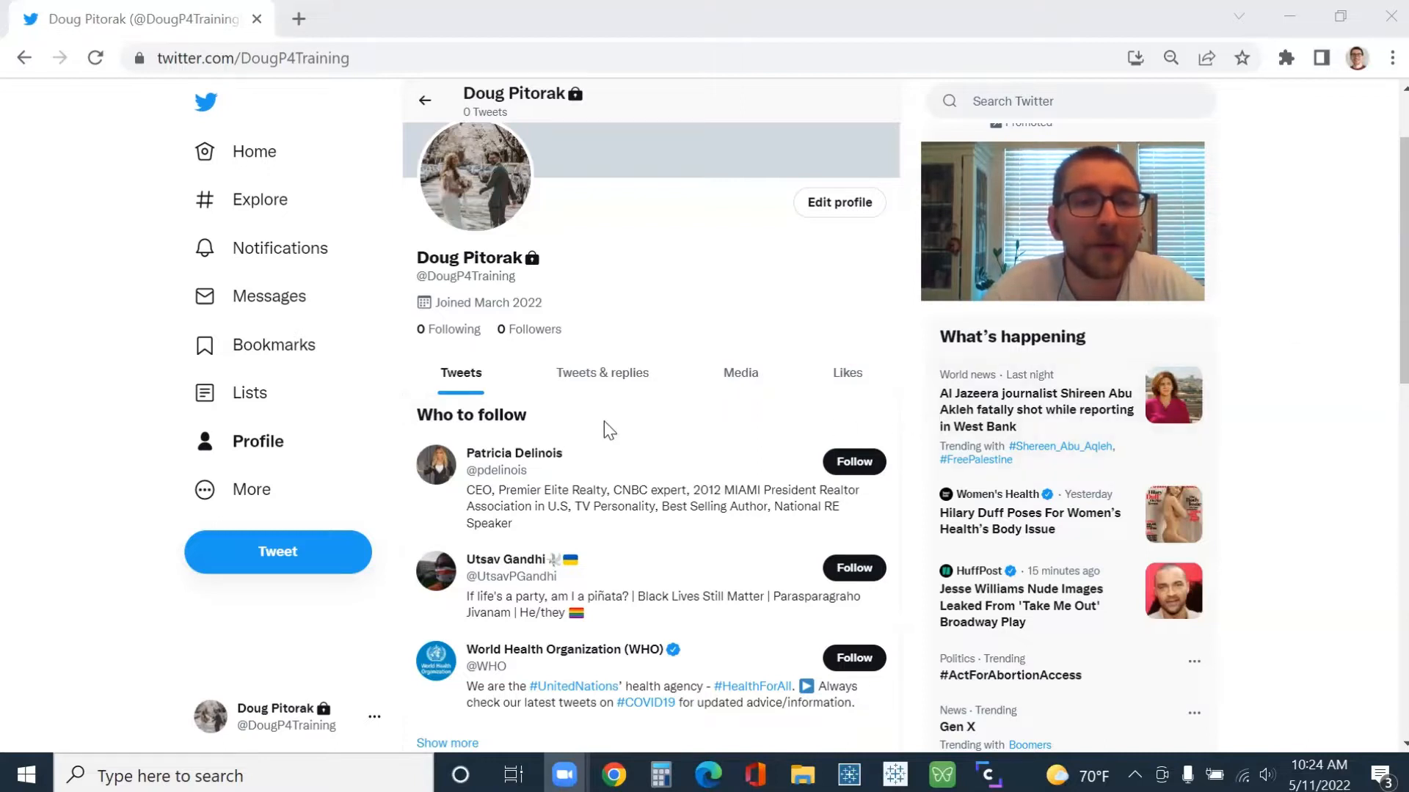
mouse_move(403, 384)
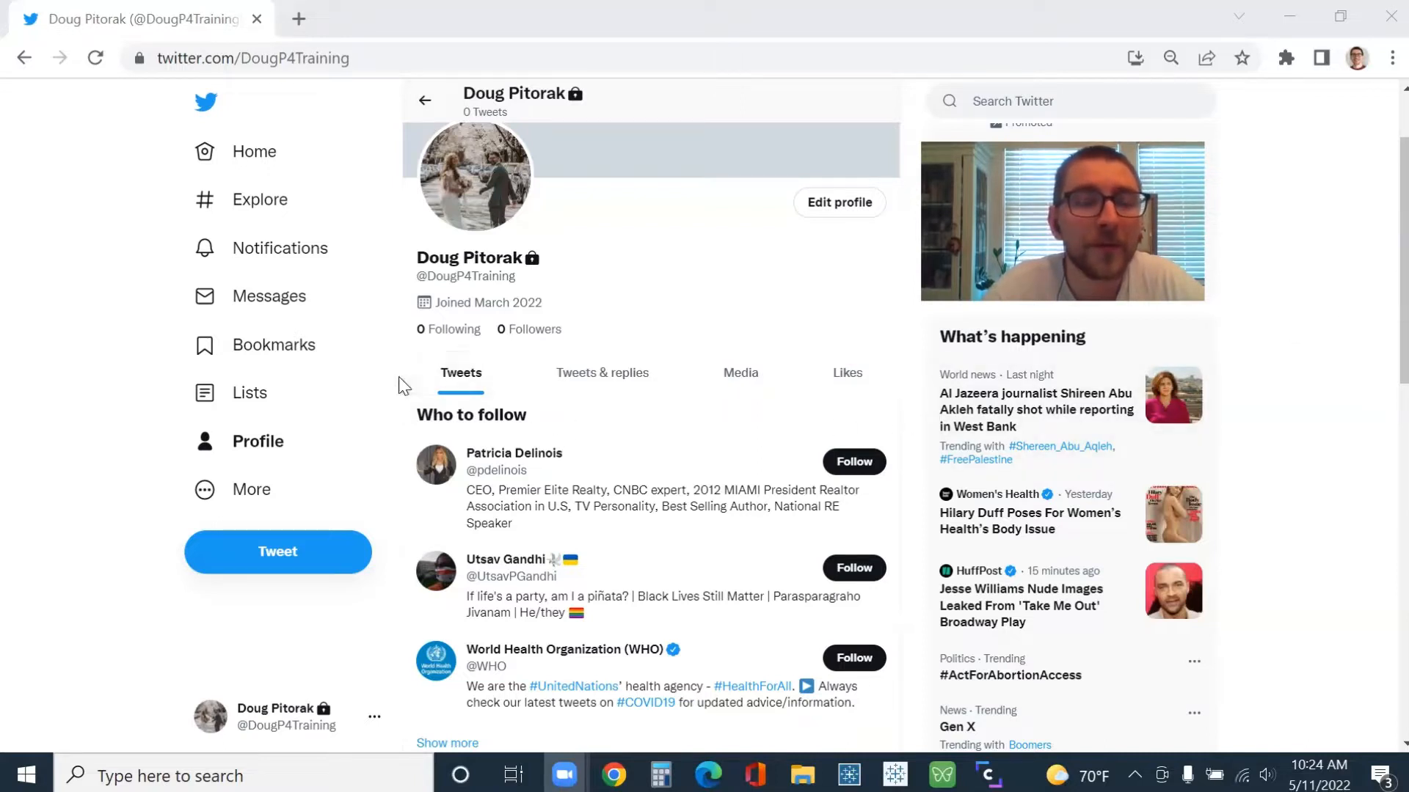
mouse_move(329, 555)
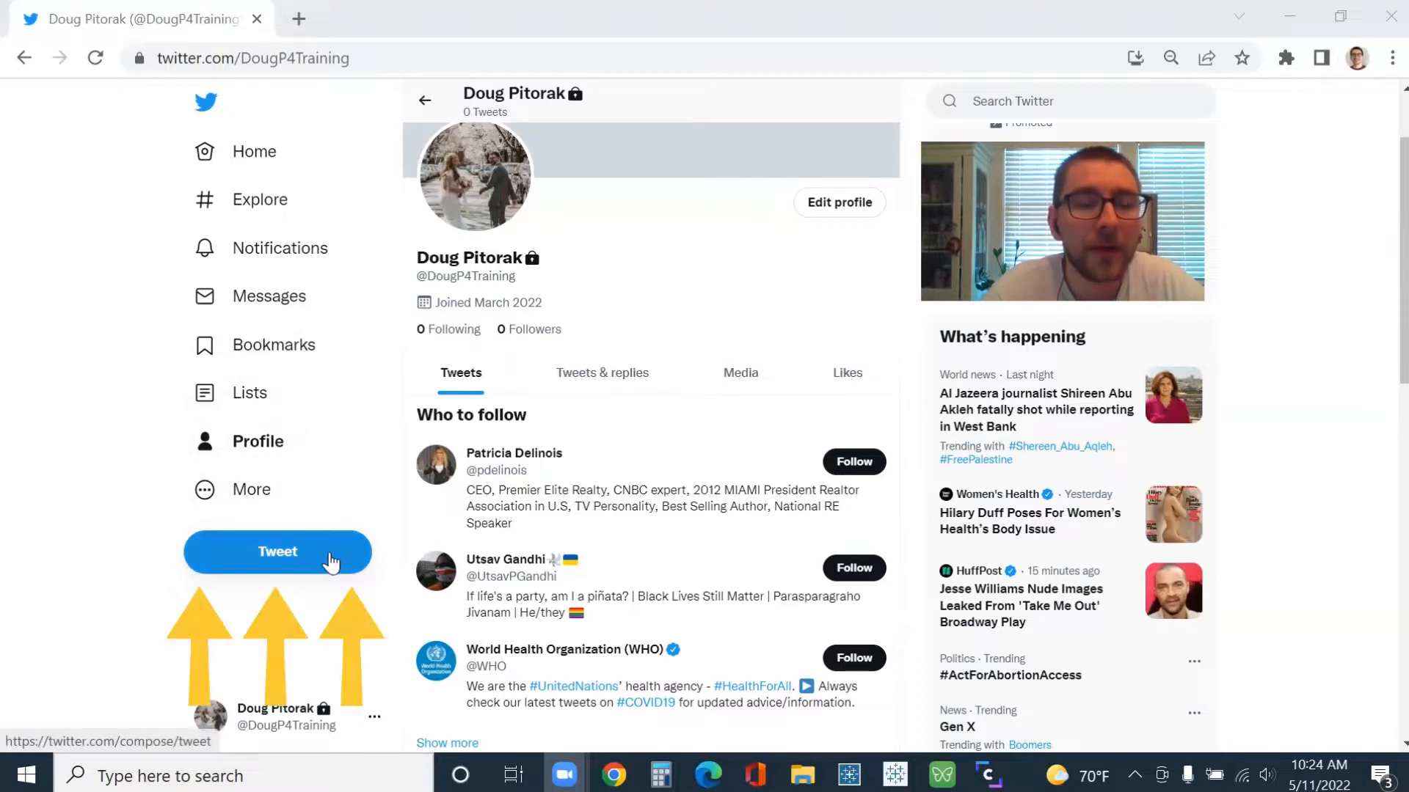
- Start a new tweet and write 'hello' as its text
click(278, 552)
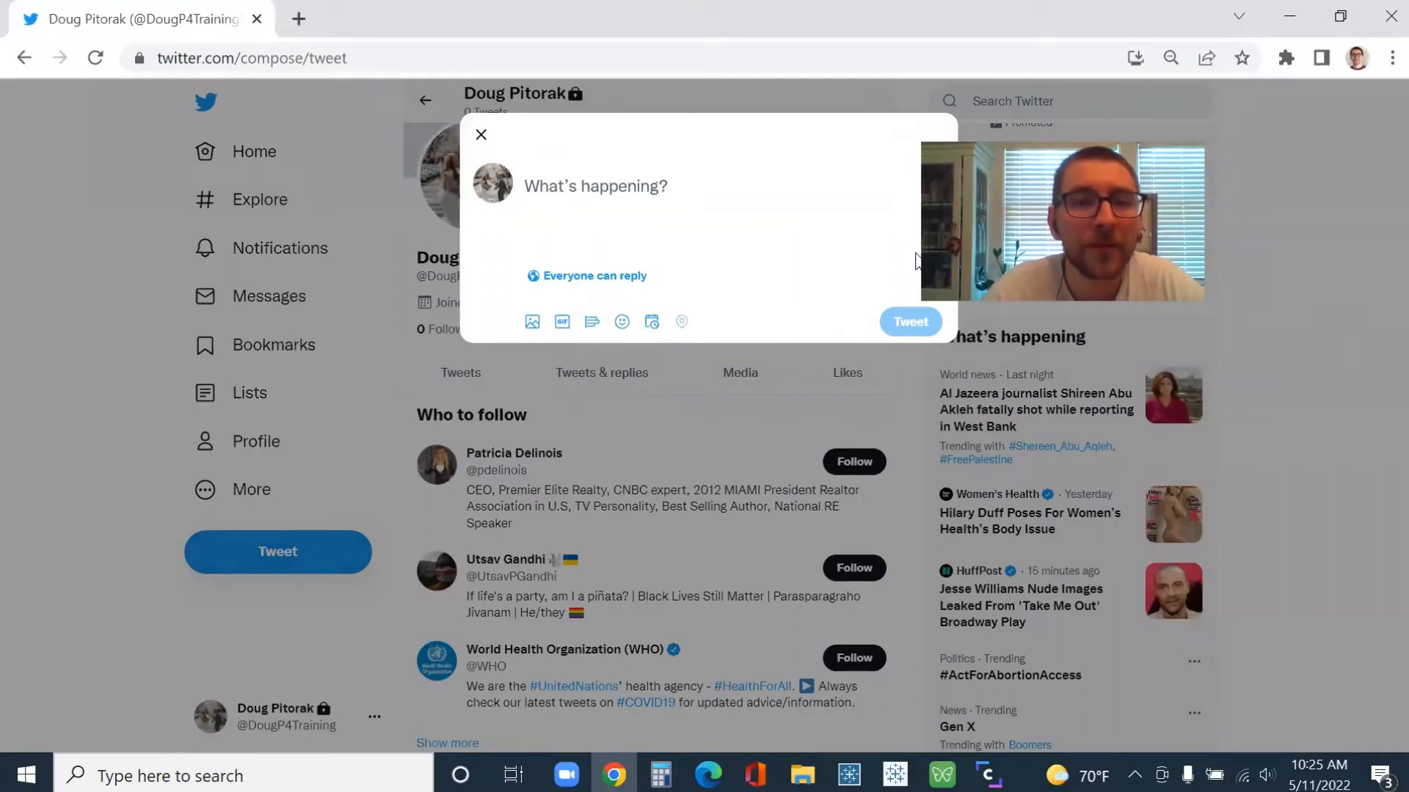
click(596, 186)
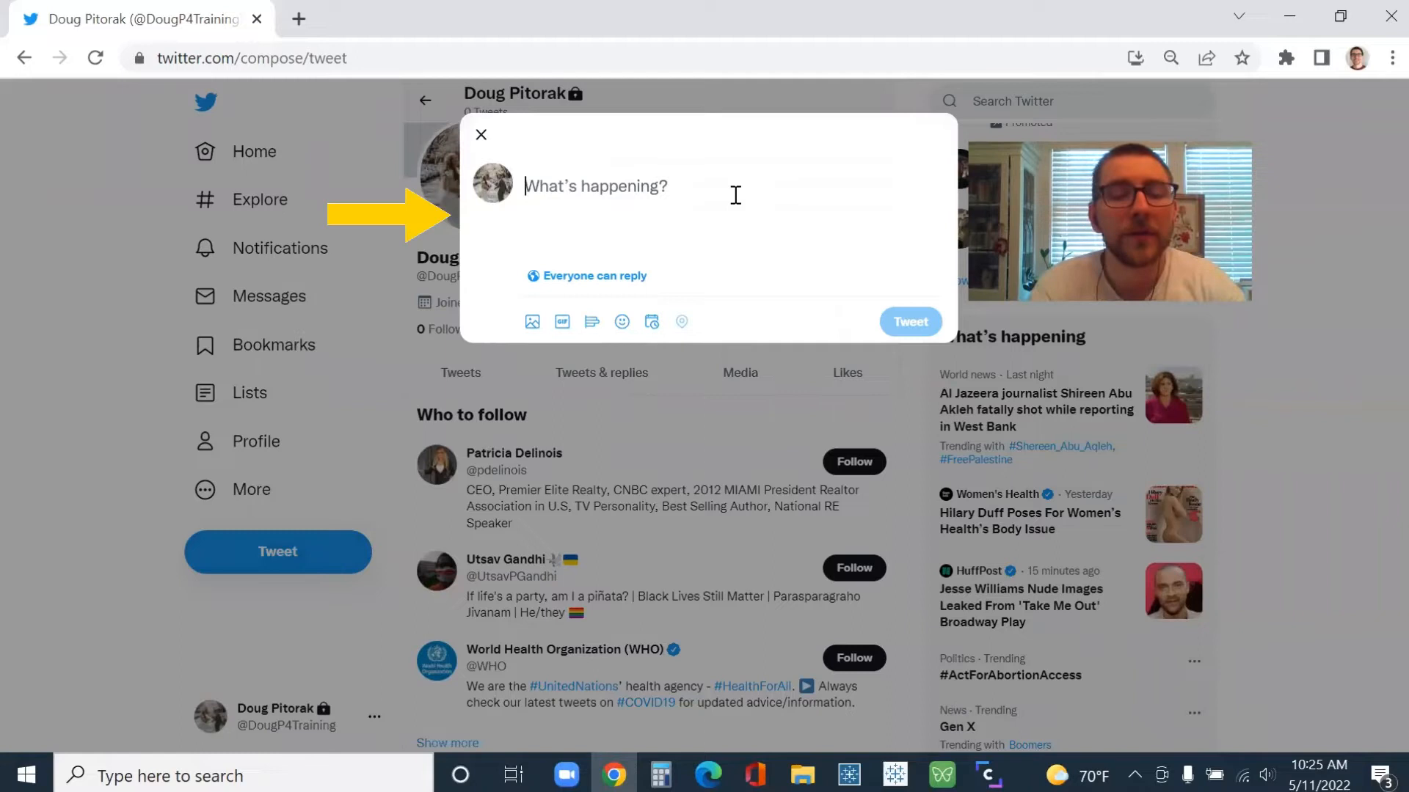
text(hello)
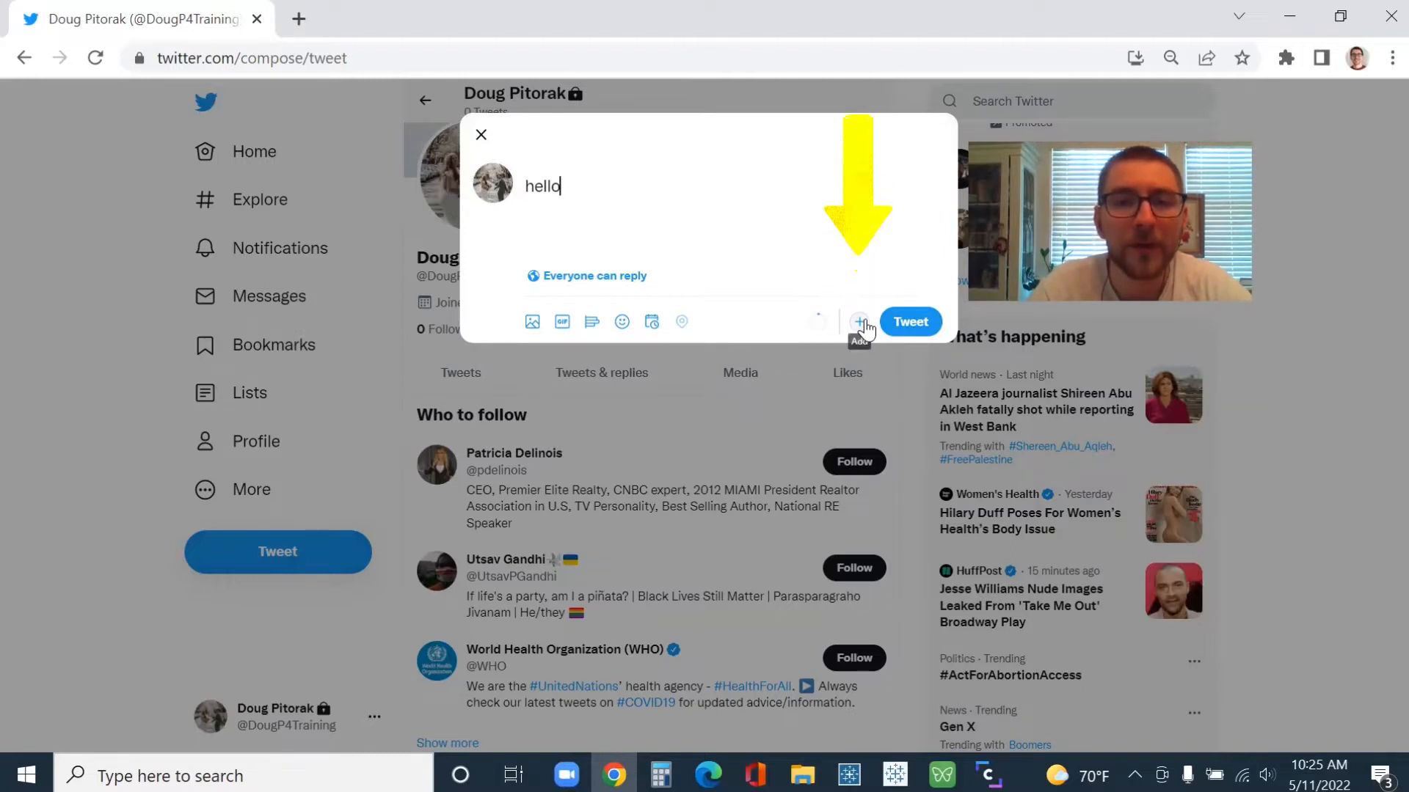
- Add a second tweet to the thread reading 'second tweet'
click(859, 321)
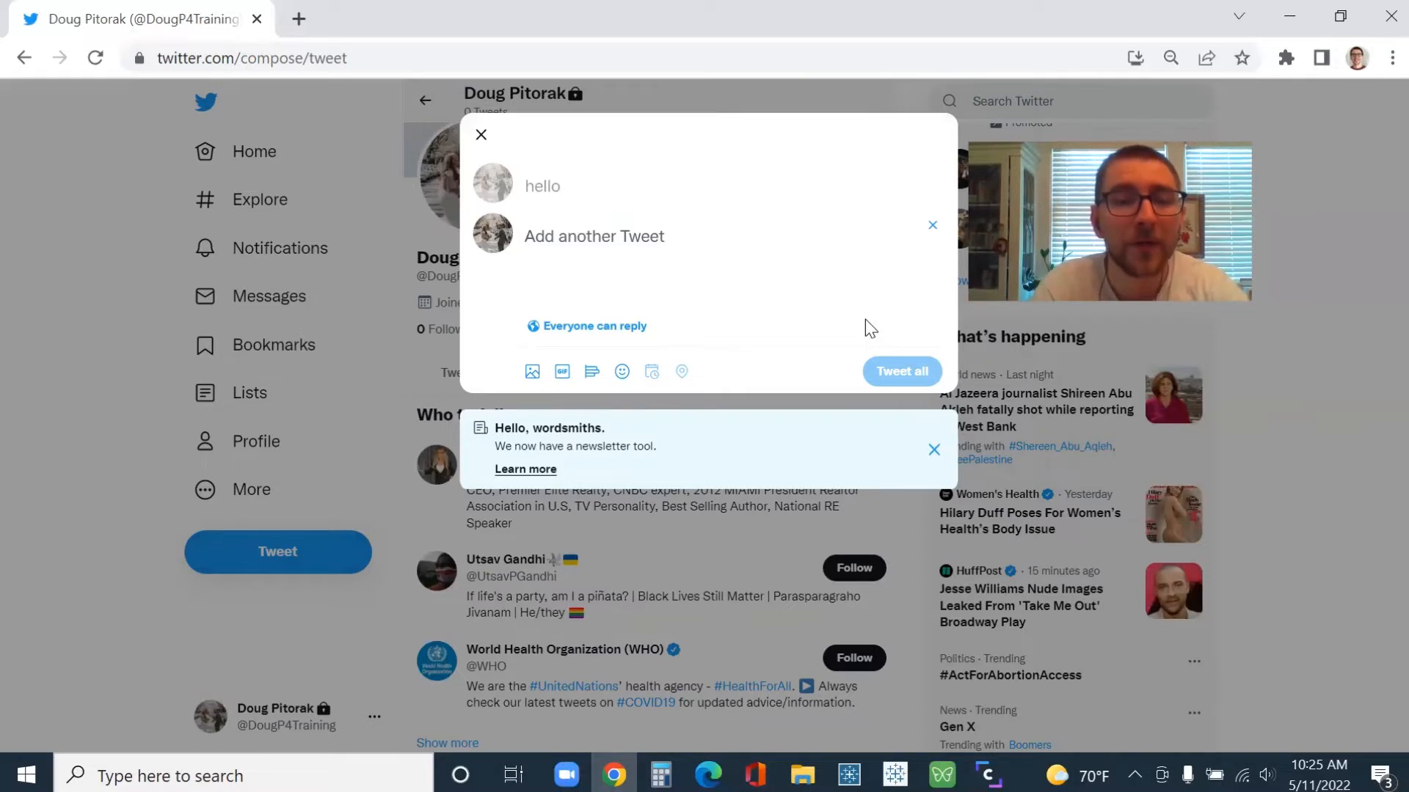
text(second twe)
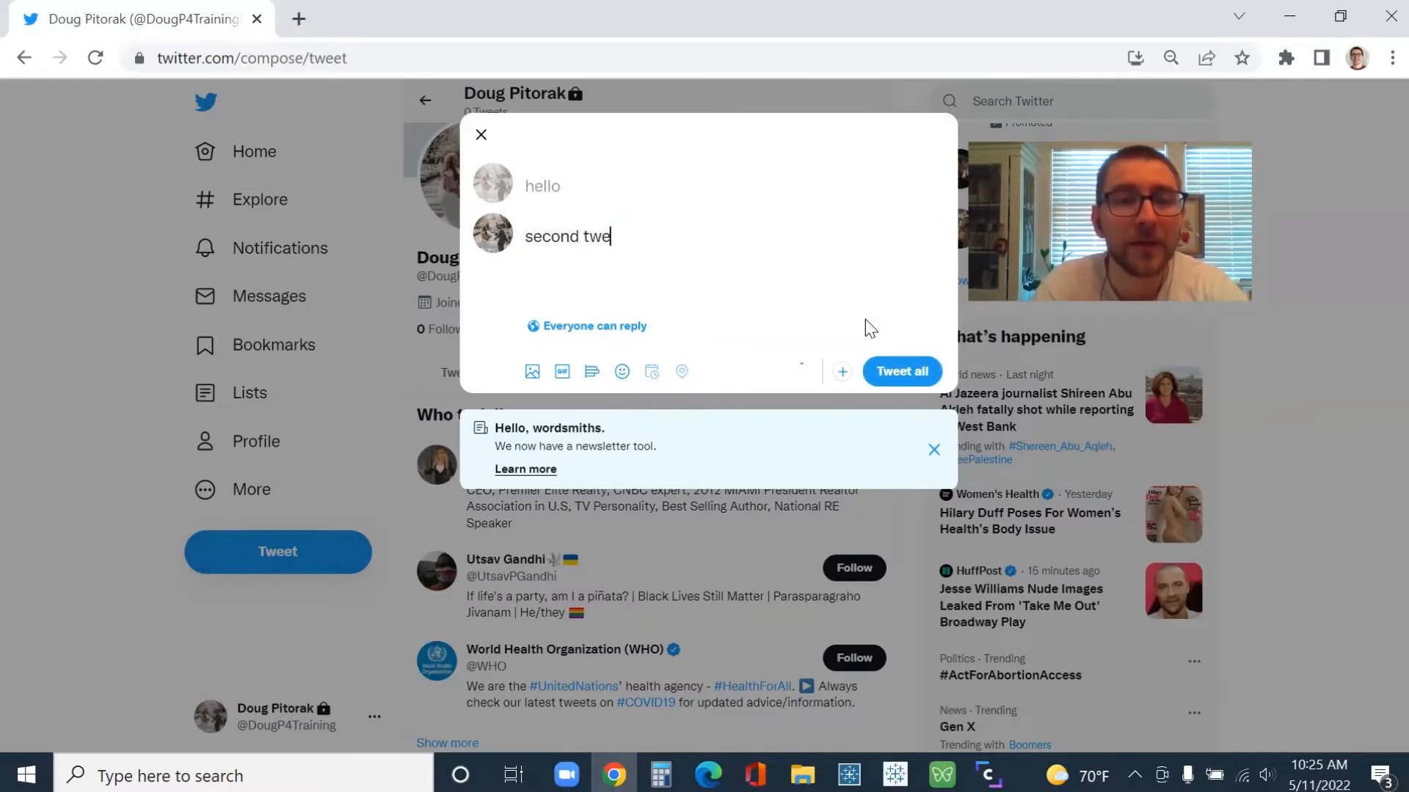
text(et)
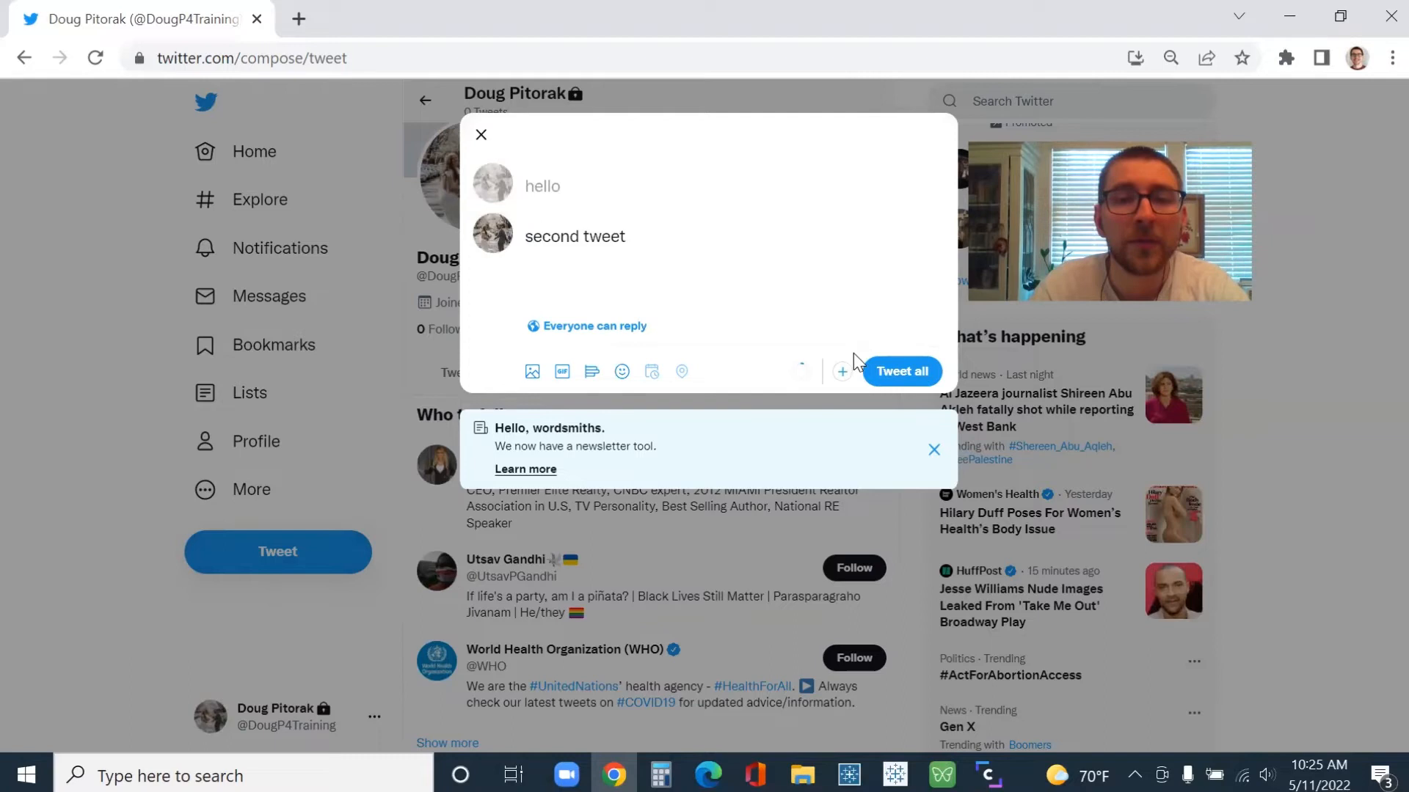
- Append a third tweet reading 'we're rolling!' to the thread
click(842, 371)
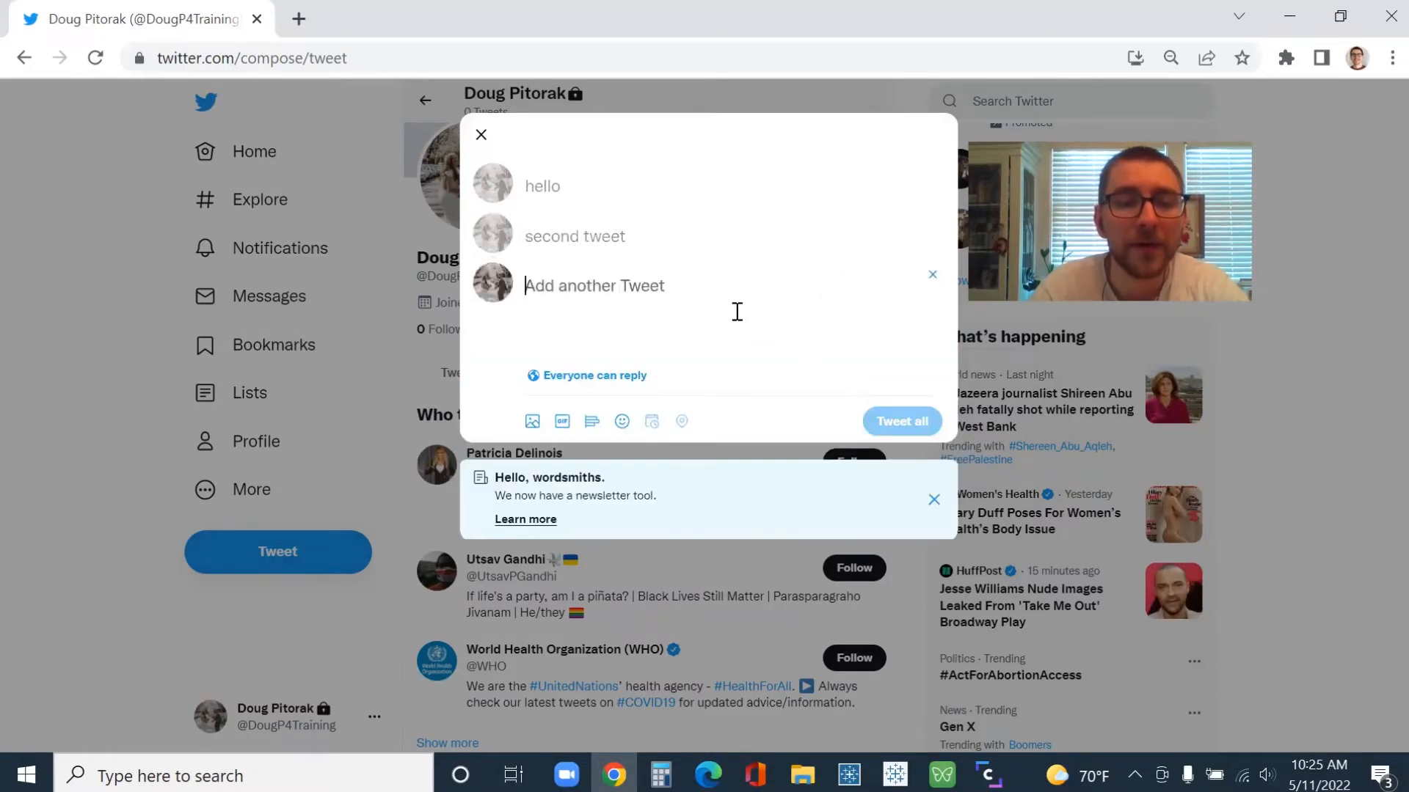
text(we're roolling!)
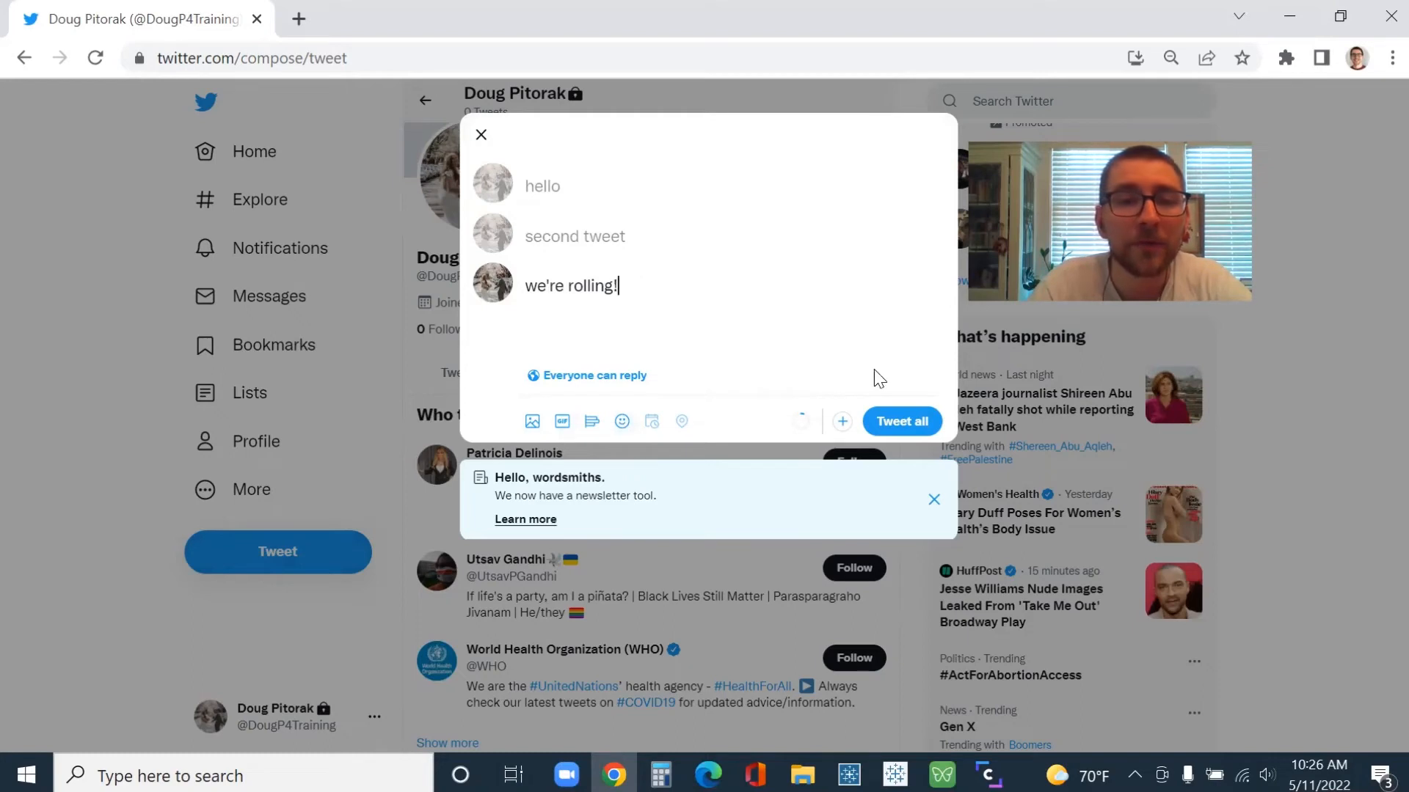
mouse_move(746, 232)
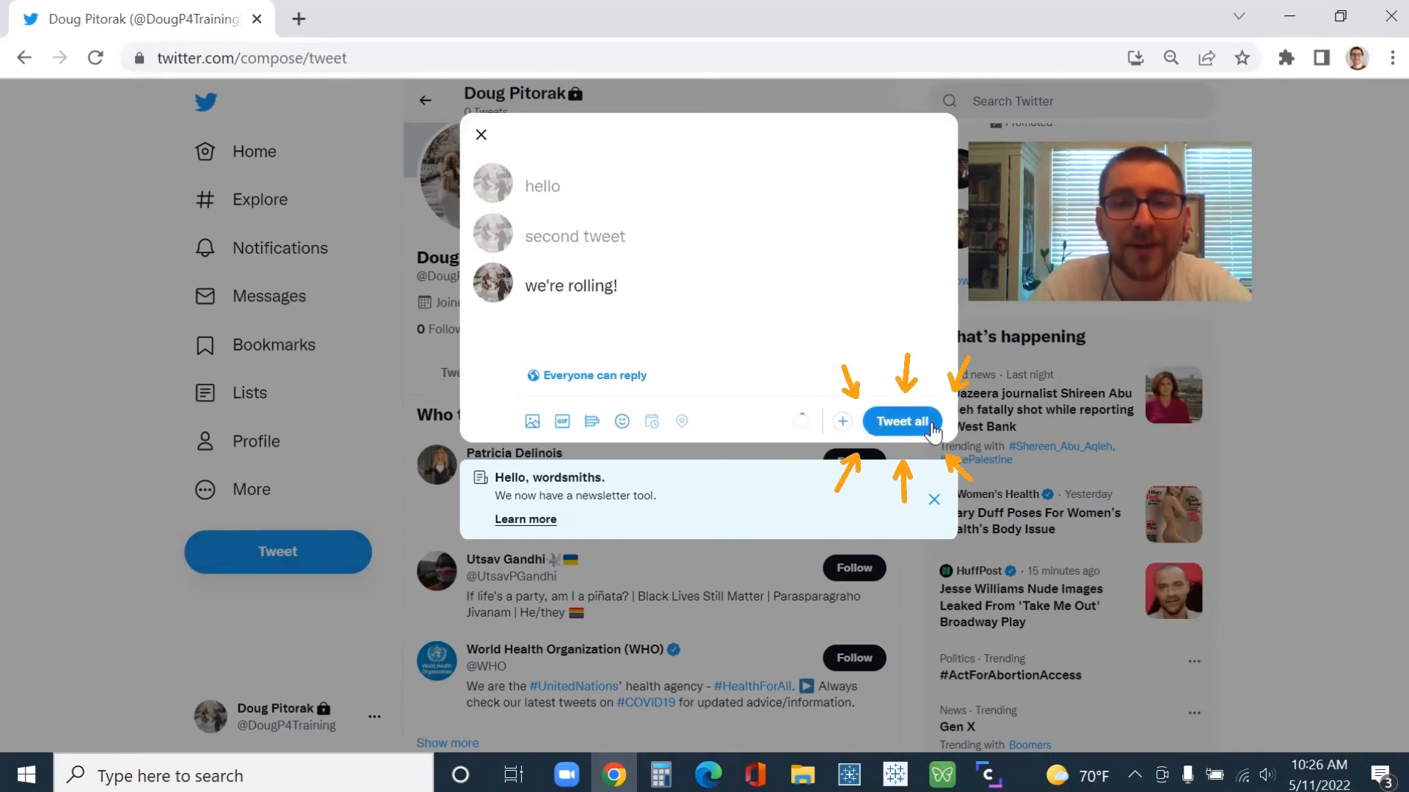
- Post all three tweets with Tweet all and scroll the profile to see them
click(901, 421)
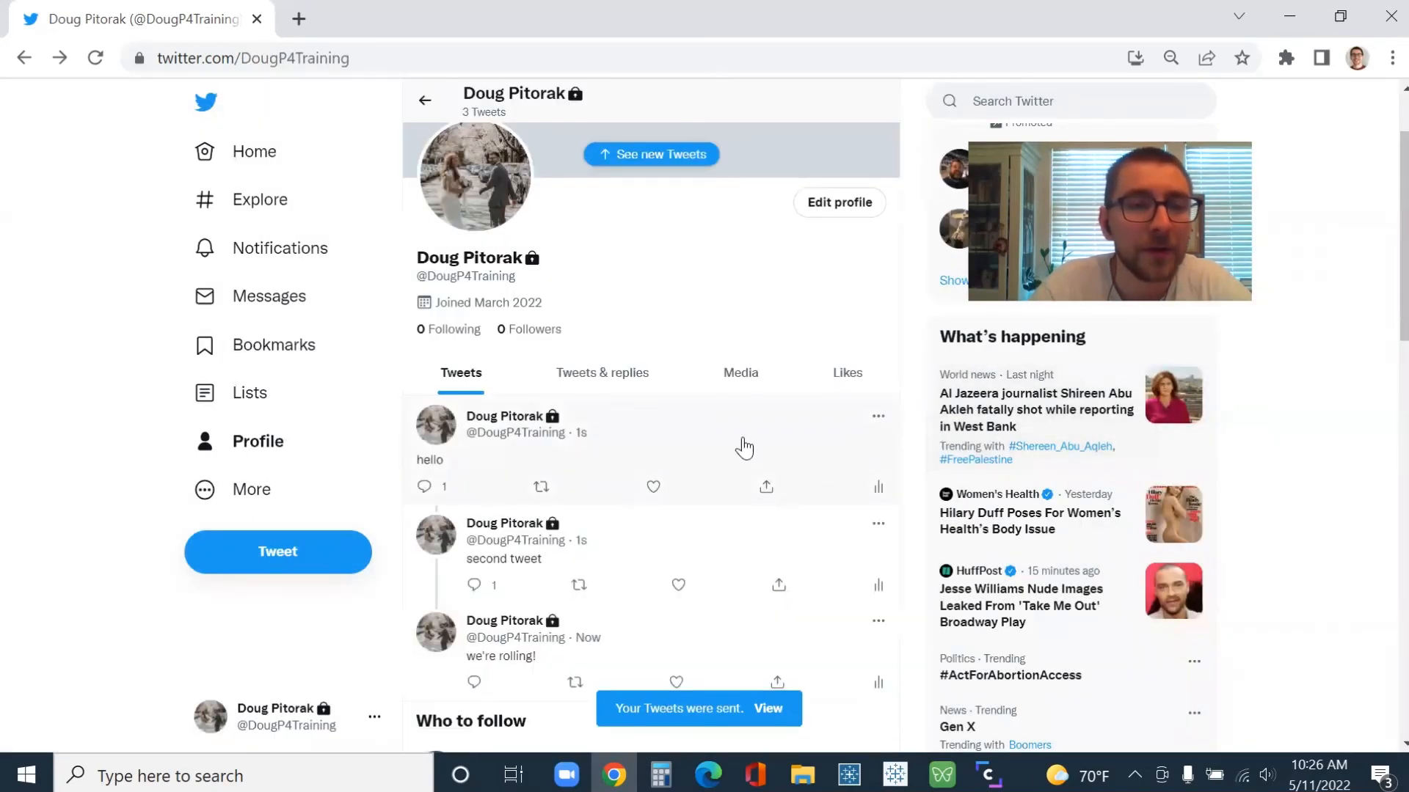
scroll(down, 3)
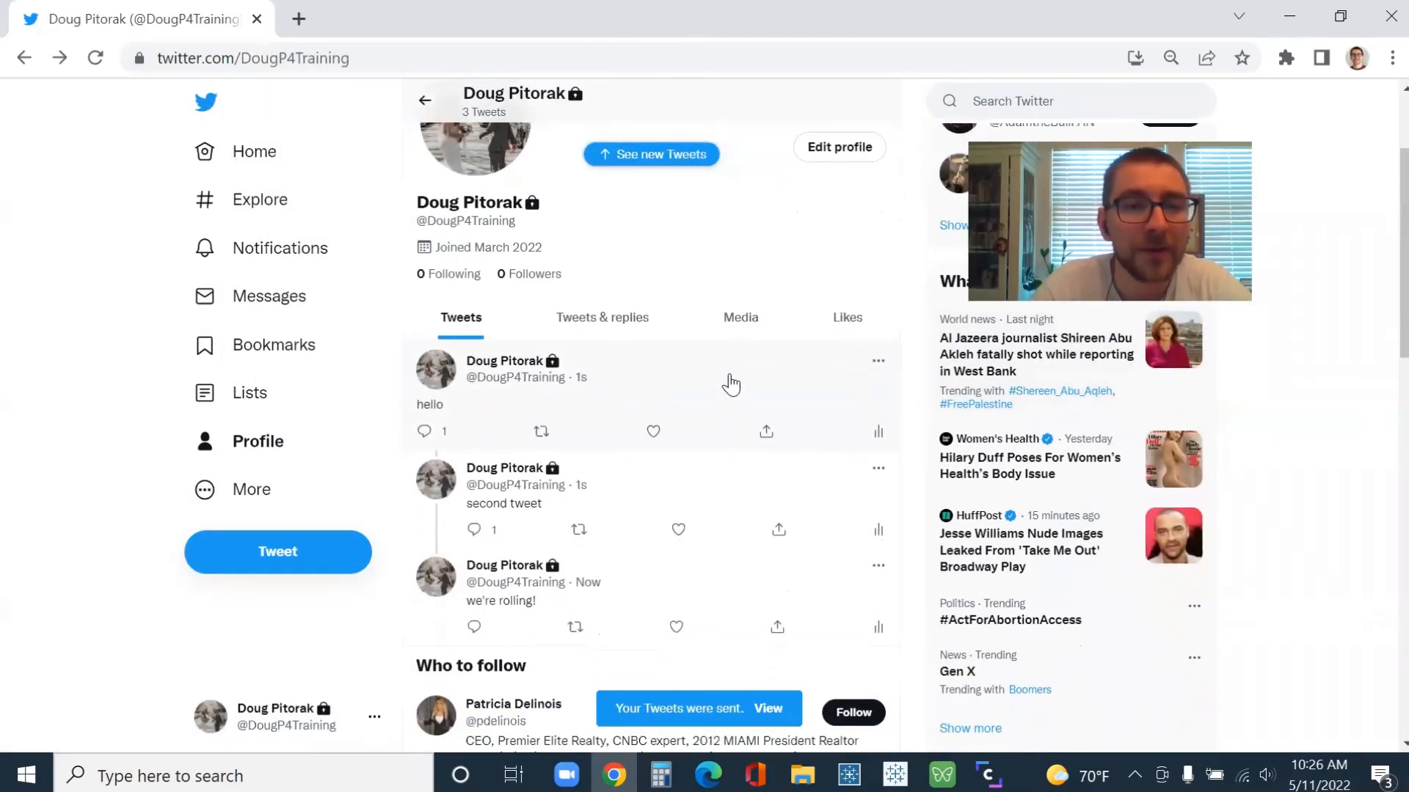